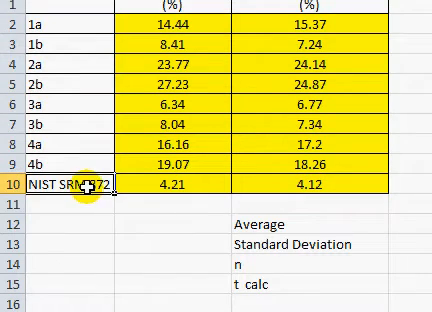
{"action": "mouse_move", "coordinate": [204, 110]}
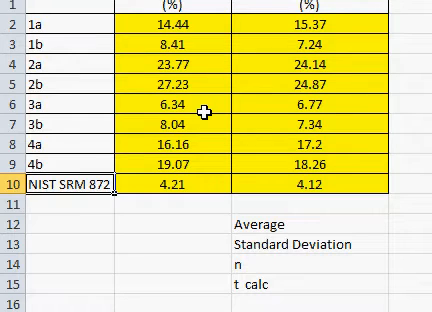
{"action": "scroll", "scroll_direction": "down", "scroll_amount": 3}
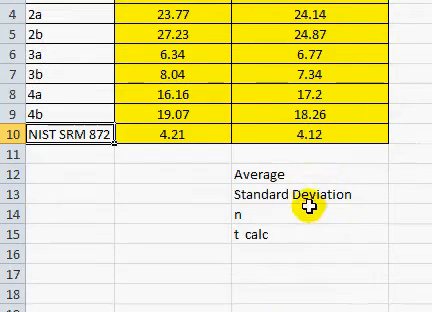
{"action": "scroll", "scroll_direction": "down", "scroll_amount": 3}
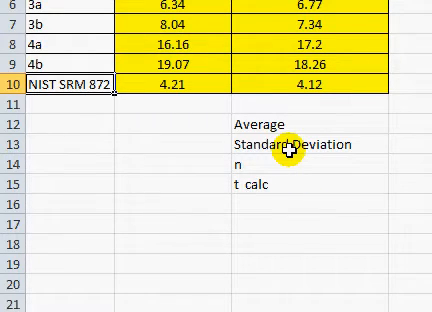
{"action": "scroll", "scroll_direction": "up", "scroll_amount": 3}
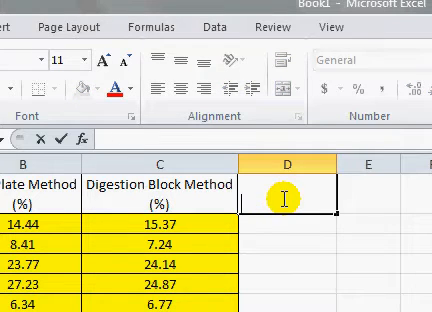
{"action": "type", "text": "Difference"}
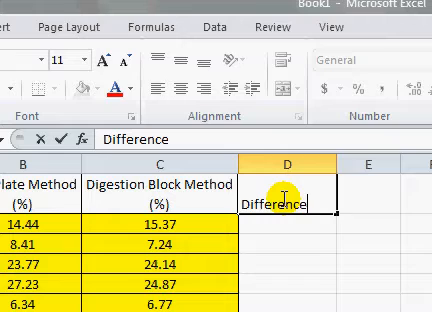
{"action": "type", "text": "("}
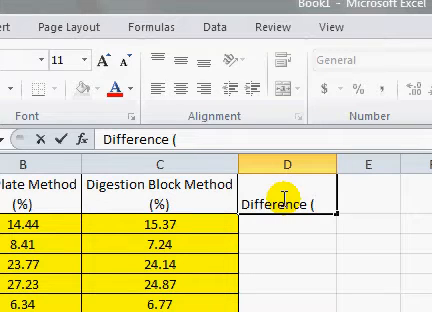
{"action": "type", "text": "%)"}
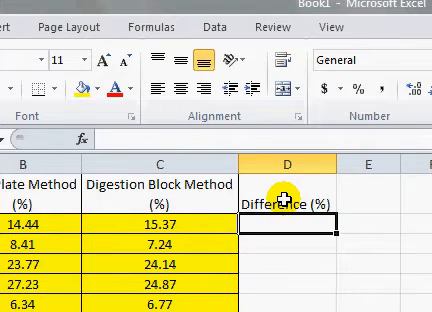
{"action": "type", "text": "="}
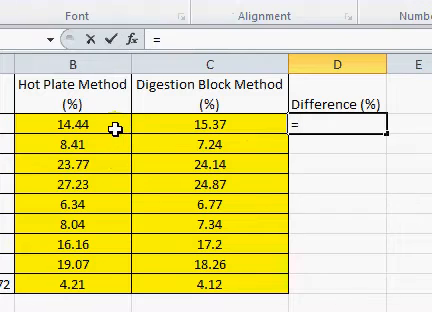
{"action": "type", "text": "=B2-C2"}
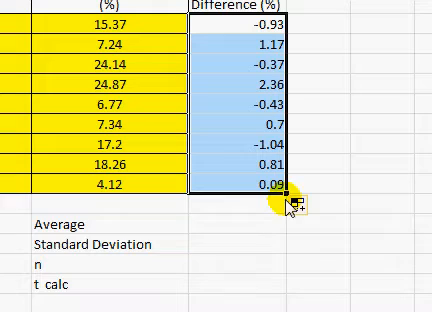
{"action": "mouse_move", "coordinate": [208, 222]}
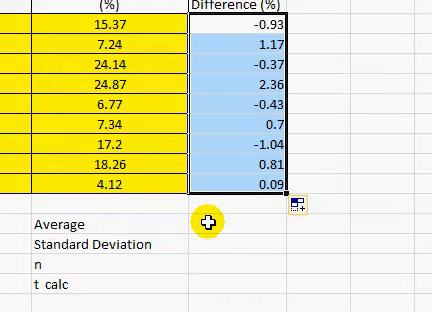
{"action": "mouse_move", "coordinate": [208, 220]}
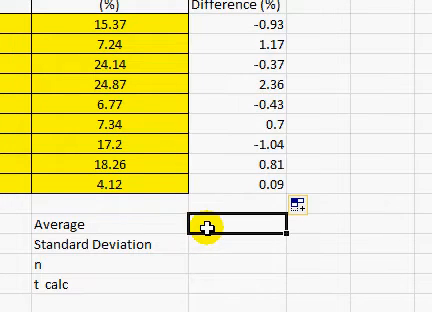
{"action": "type", "text": "="}
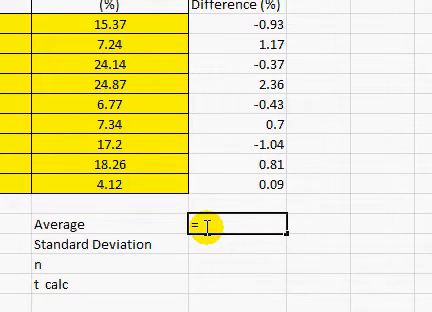
{"action": "type", "text": "Average(D2:D10"}
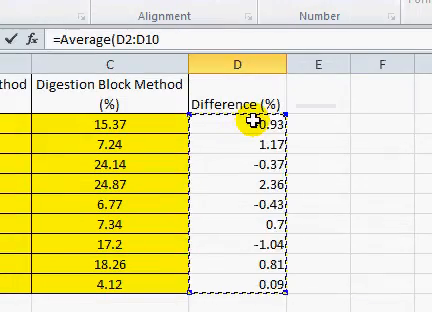
{"action": "scroll", "scroll_direction": "down", "scroll_amount": 3}
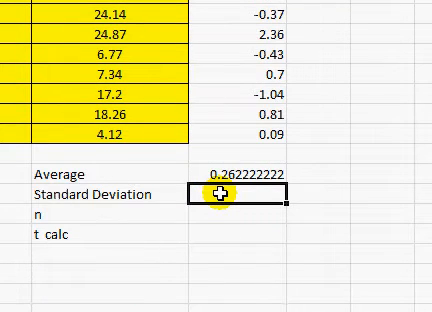
{"action": "type", "text": "="}
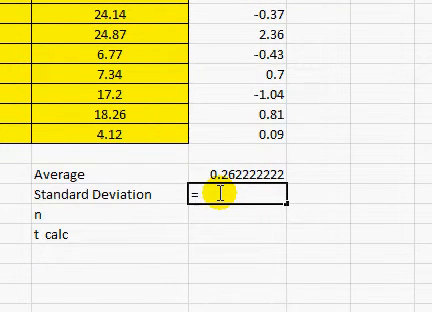
{"action": "type", "text": "st"}
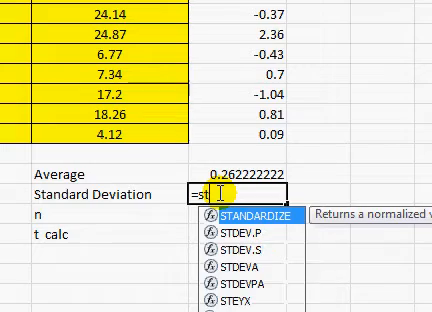
{"action": "type", "text": "de"}
{"action": "left_click", "coordinate": [238, 214]}
{"action": "type", "text": "9"}
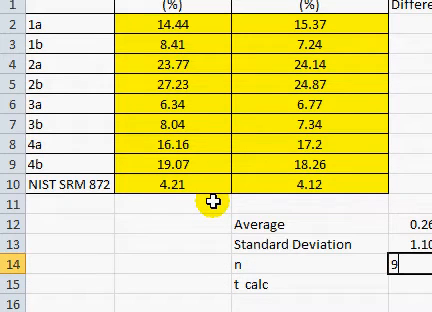
{"action": "scroll", "scroll_direction": "down", "scroll_amount": 3}
{"action": "type", "text": "=D12"}
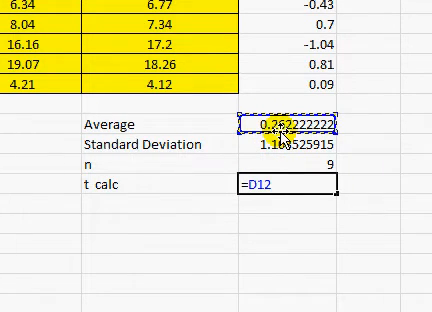
{"action": "type", "text": "*"}
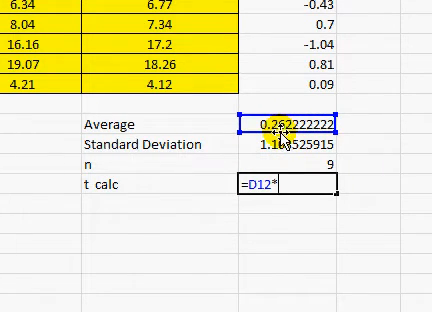
{"action": "type", "text": "s"}
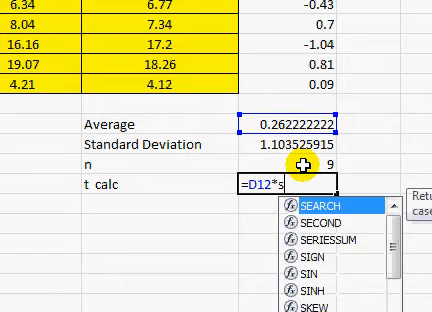
{"action": "type", "text": "qrt(D14"}
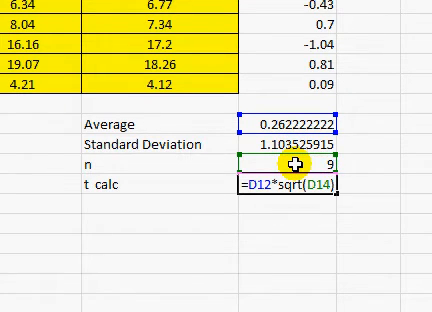
{"action": "type", "text": "/"}
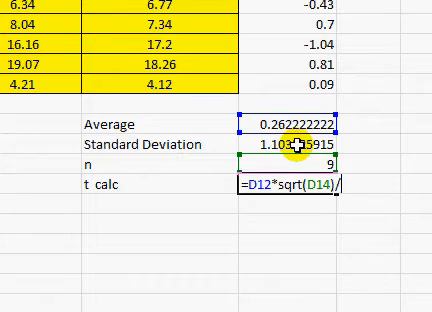
{"action": "type", "text": "D13"}
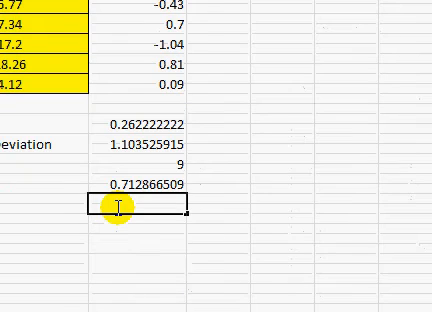
{"action": "type", "text": "2.30"}
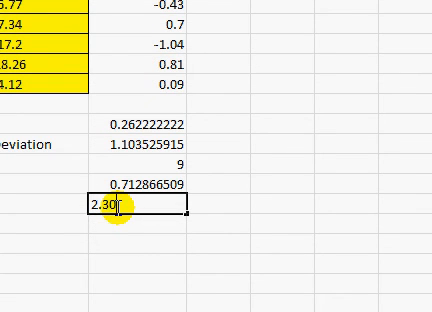